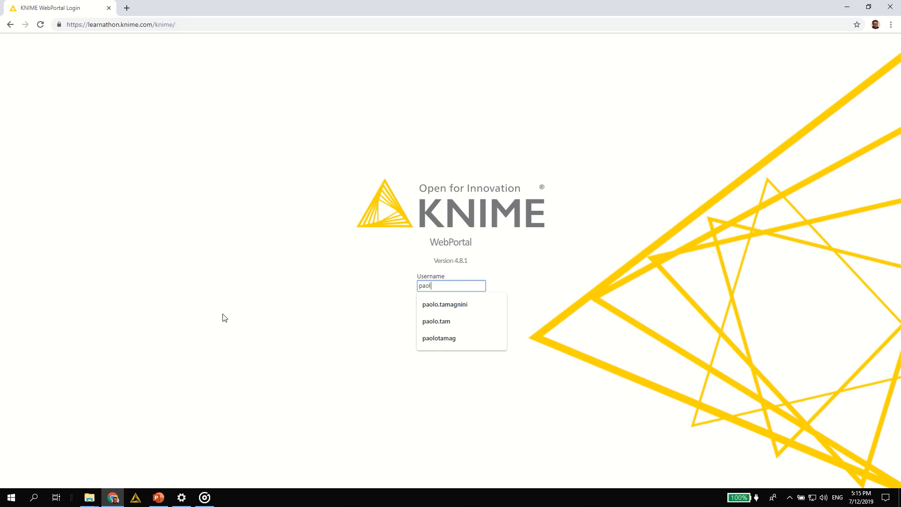
# - Sign in to KNIME WebPortal with the saved username and password
pyautogui.click(436, 321)
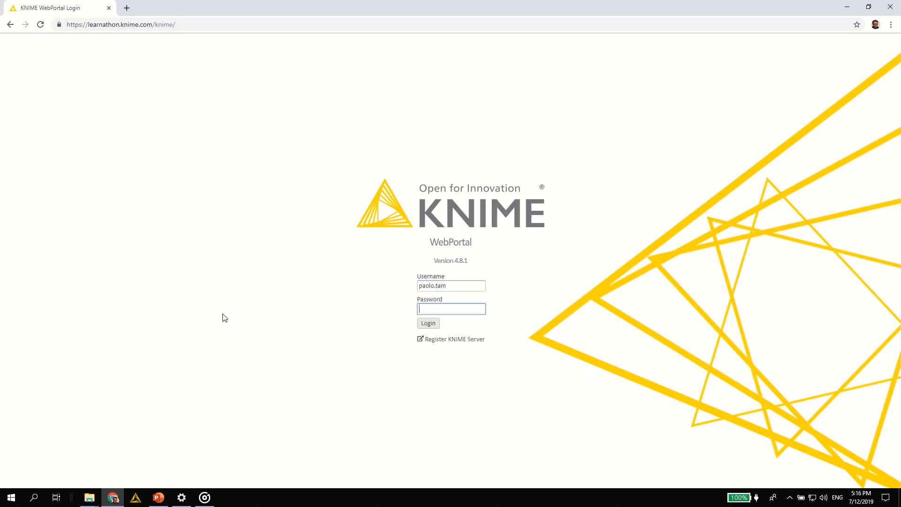
pyautogui.click(428, 323)
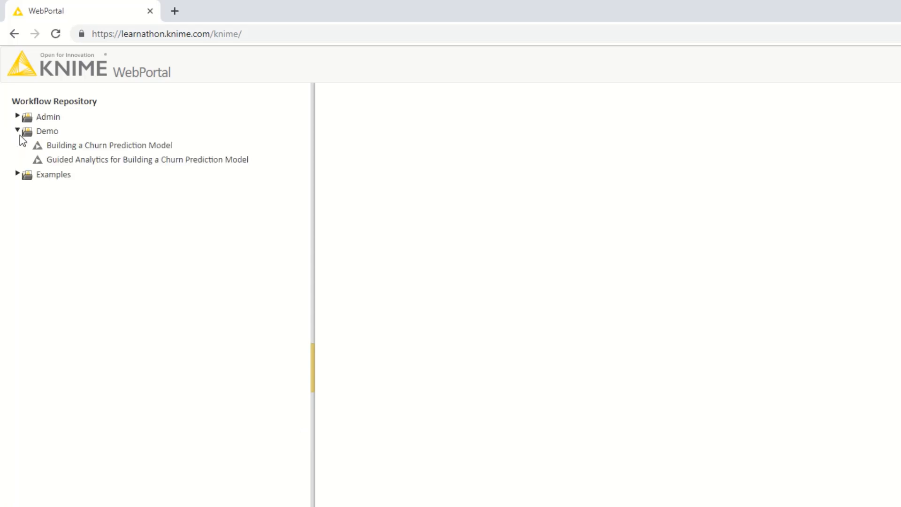
pyautogui.moveTo(127, 339)
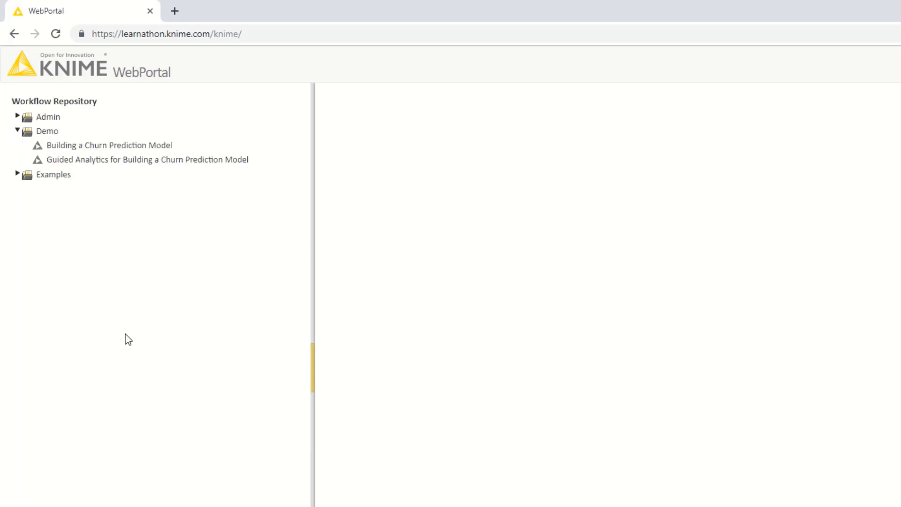
# - Start the 'Guided Analytics for Building a Churn Prediction Model' workflow from the Demo folder
pyautogui.click(146, 159)
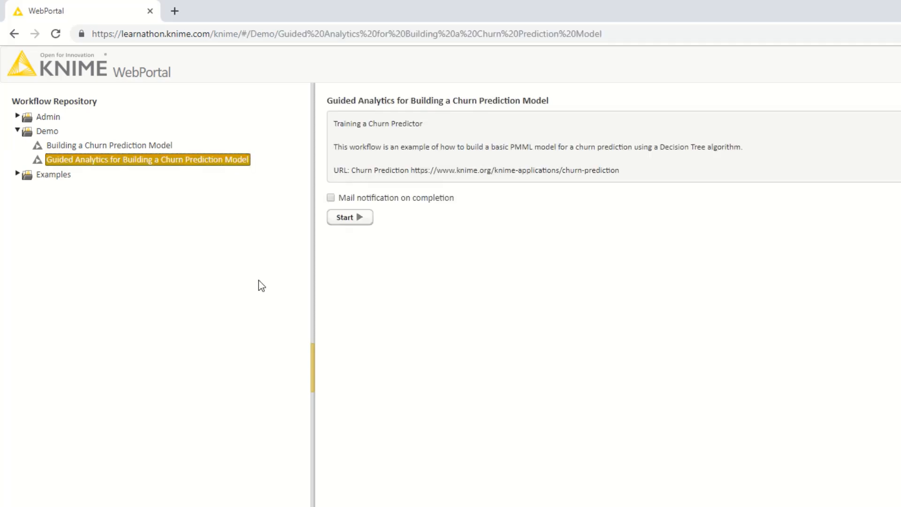
pyautogui.moveTo(268, 339)
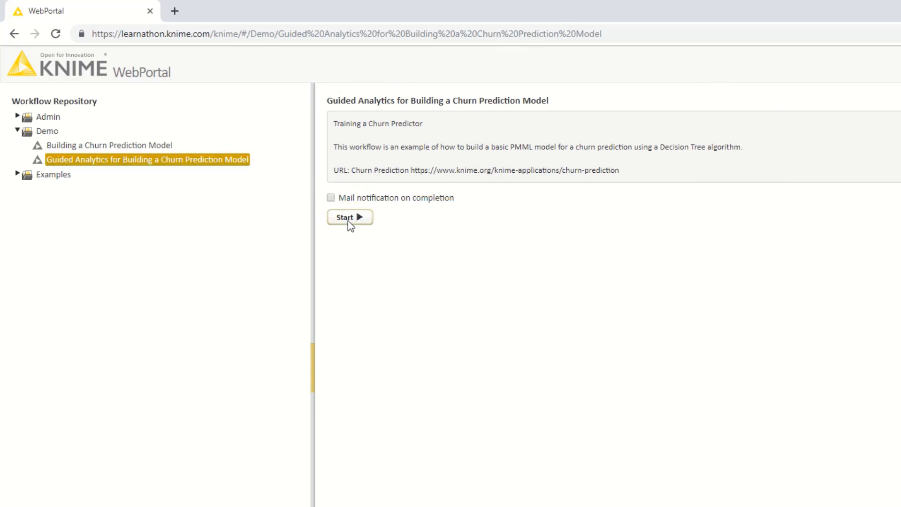
pyautogui.click(347, 217)
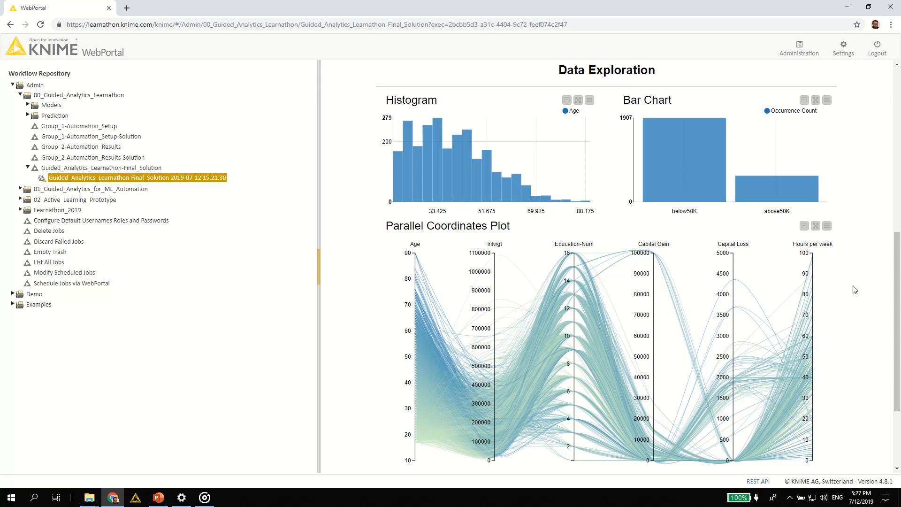
pyautogui.moveTo(867, 271)
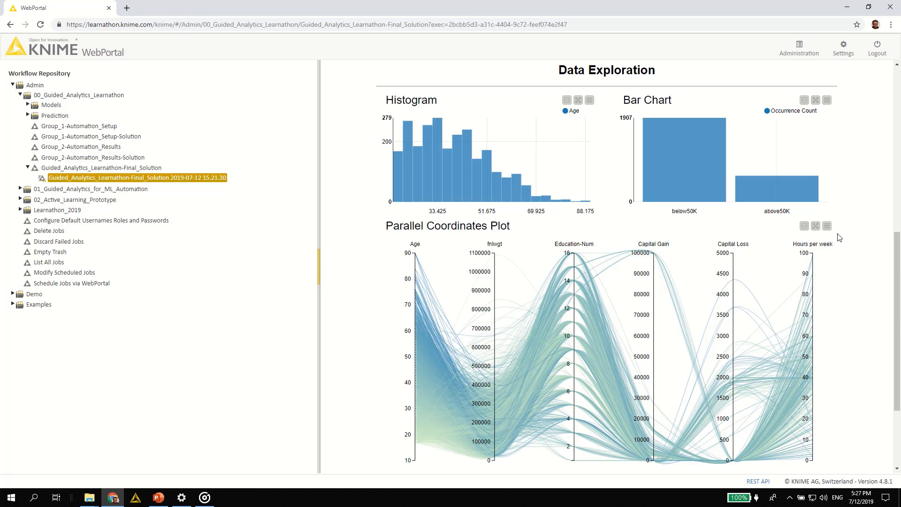
pyautogui.moveTo(675, 180)
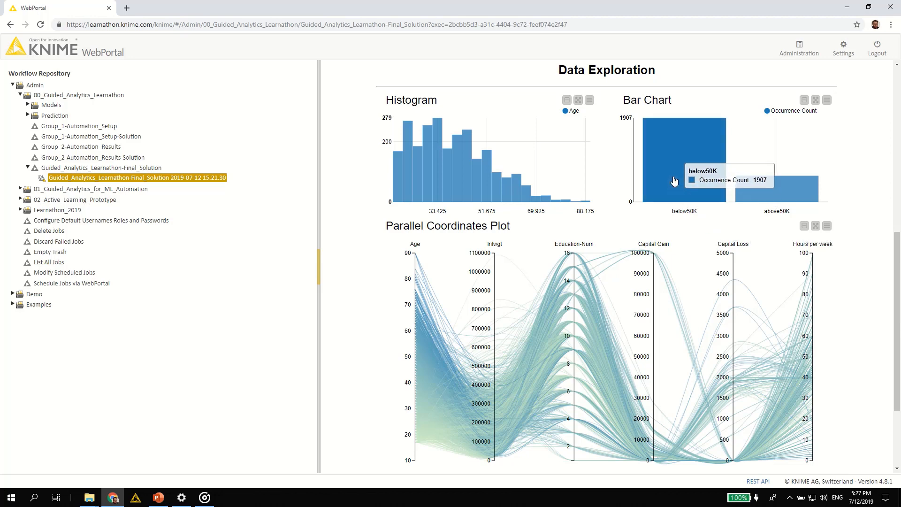
pyautogui.moveTo(775, 192)
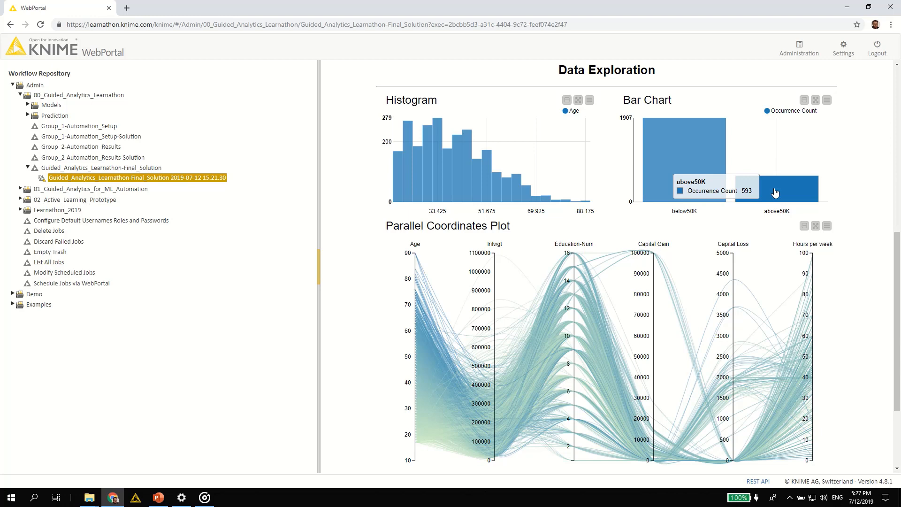
# - Select the below50K income bar (1907 records) to highlight it across the dashboard charts
pyautogui.click(775, 187)
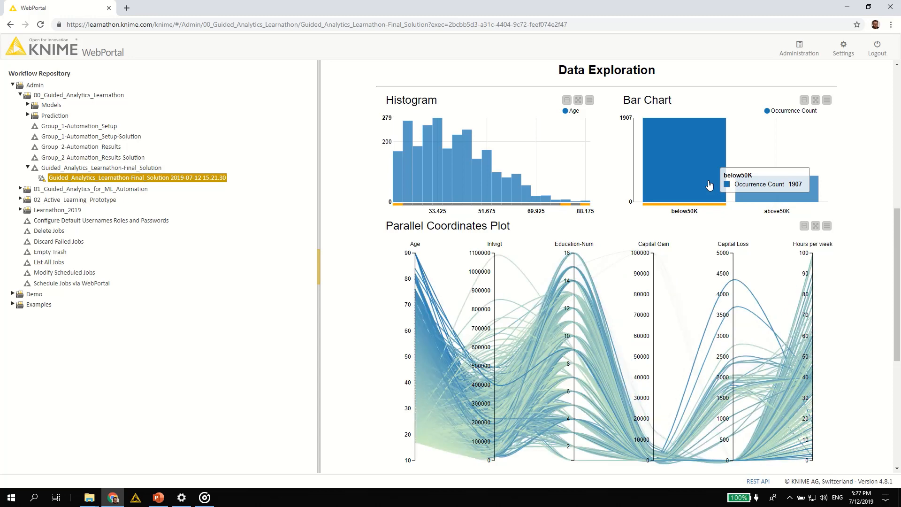
pyautogui.moveTo(652, 269)
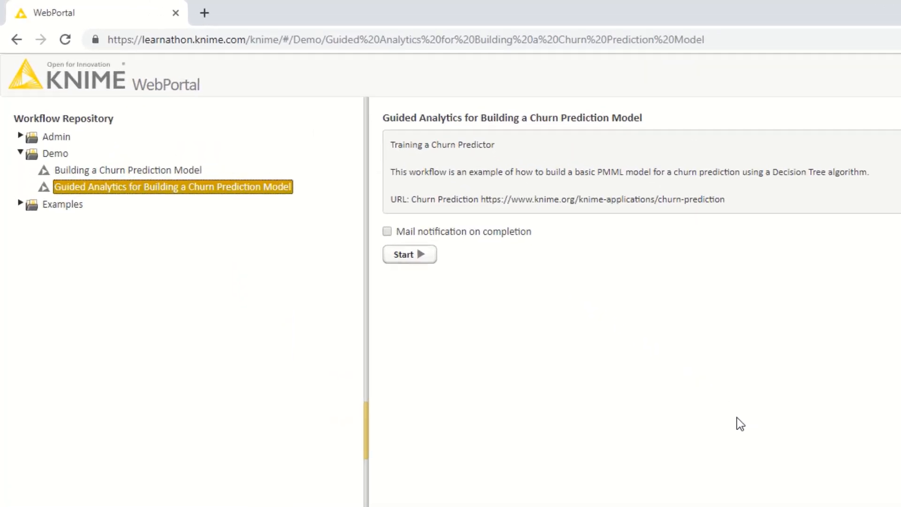
pyautogui.moveTo(363, 144)
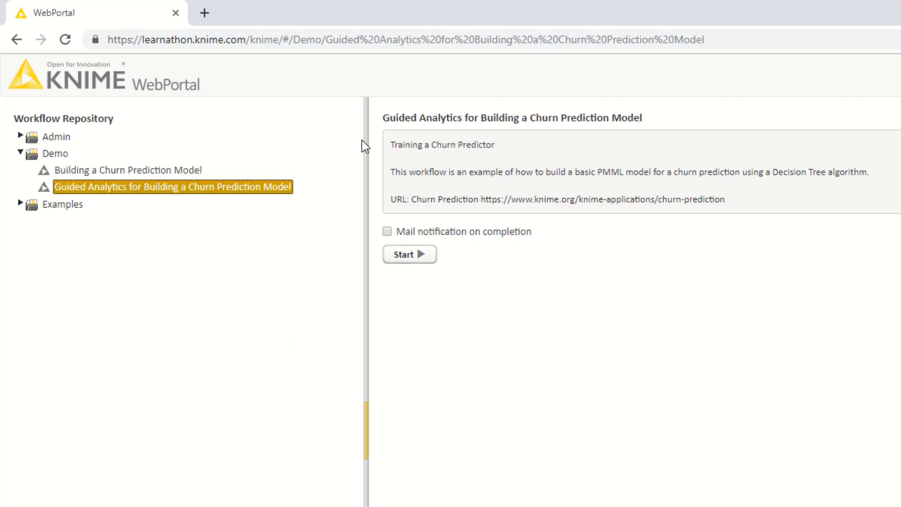
pyautogui.moveTo(414, 287)
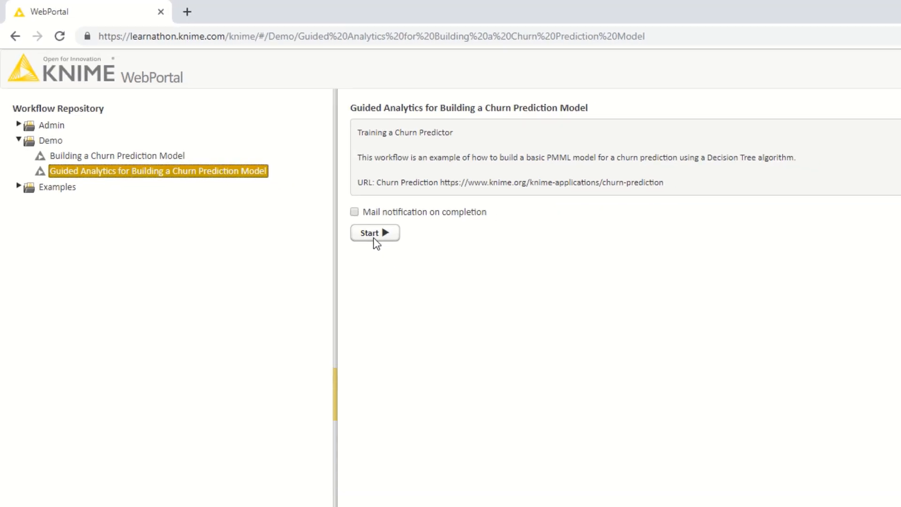
# - Start a new run, upload CallsData.xls from the desktop and continue to Training Settings
pyautogui.click(371, 233)
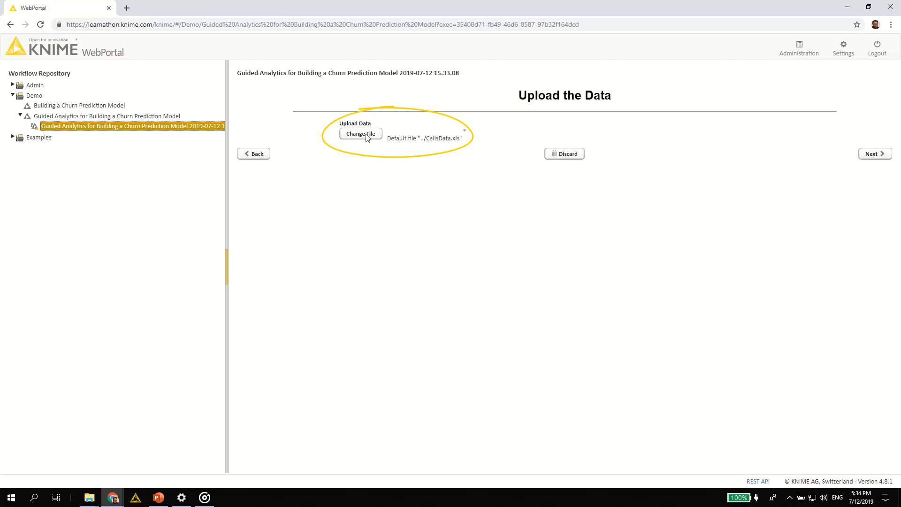
pyautogui.click(360, 133)
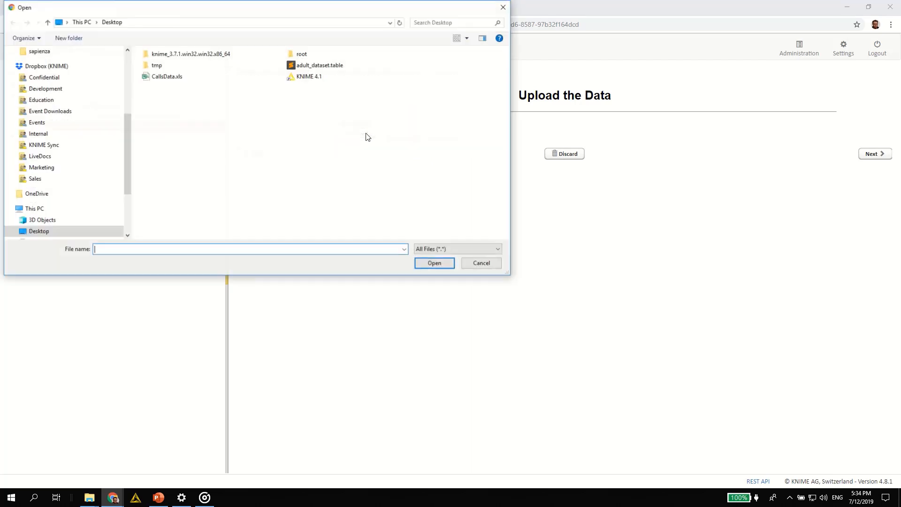
pyautogui.click(167, 76)
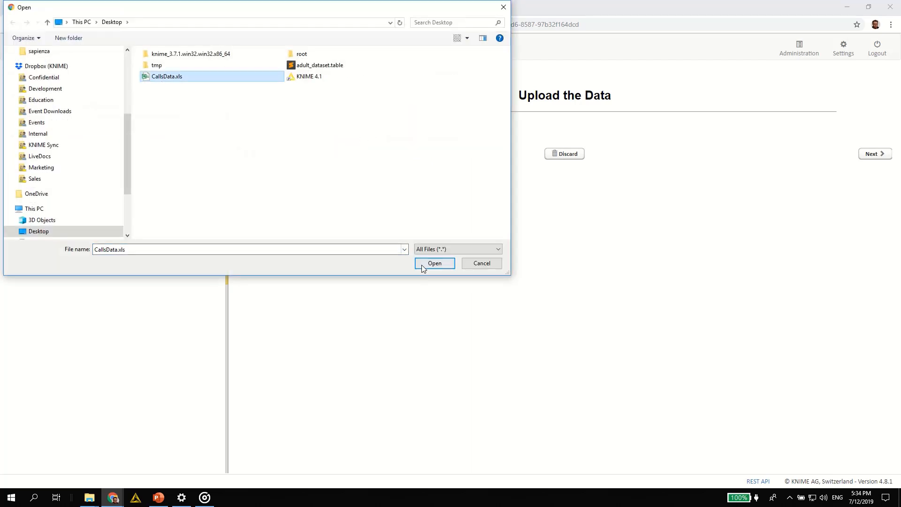
pyautogui.click(435, 263)
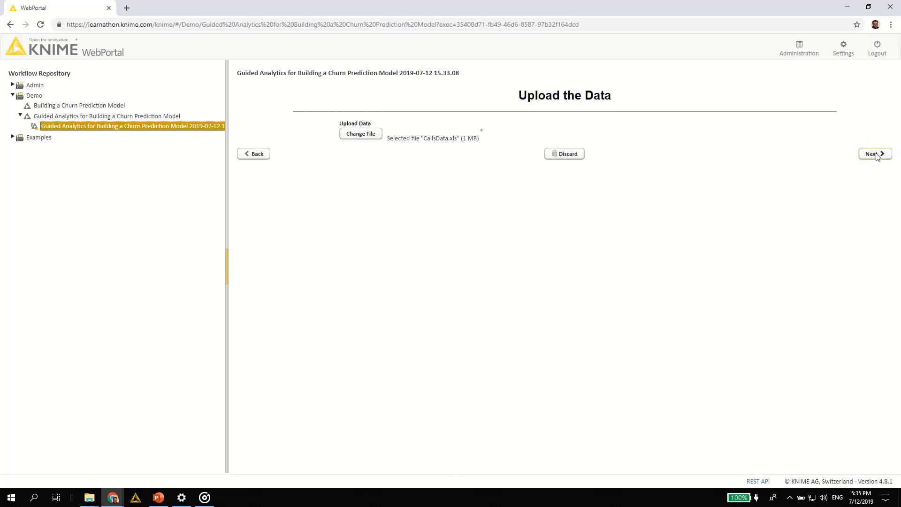
pyautogui.click(872, 153)
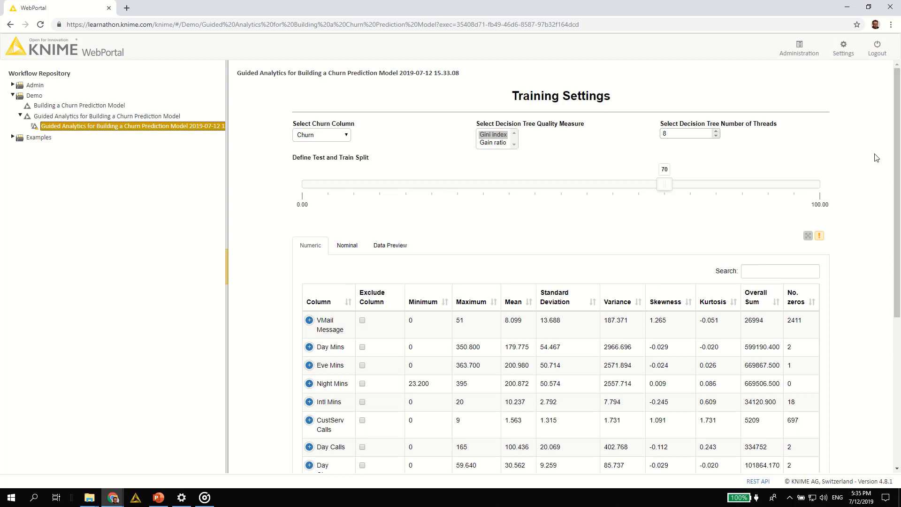
pyautogui.moveTo(601, 233)
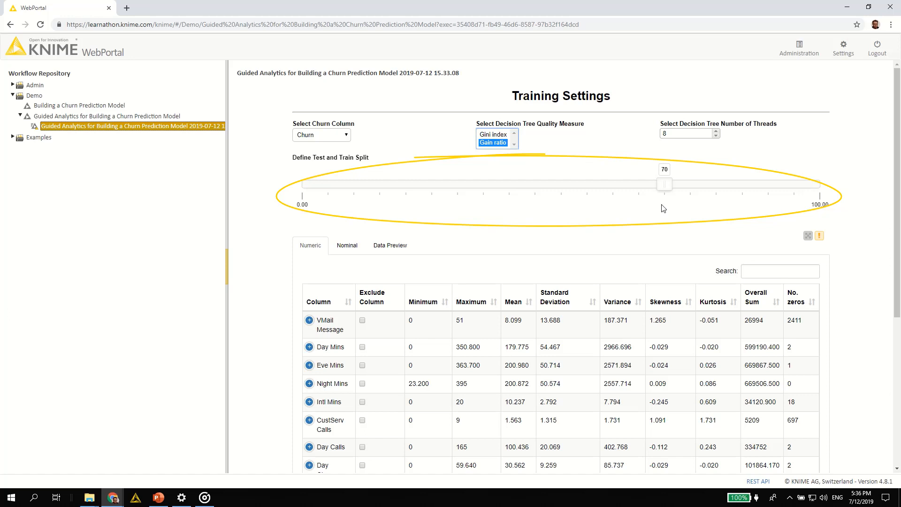
pyautogui.moveTo(664, 186)
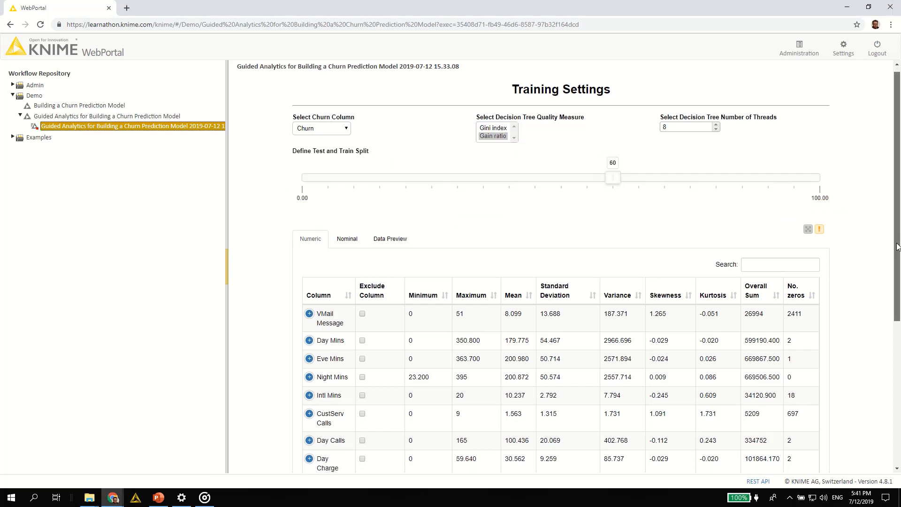
# - Submit the training settings and continue to the Evaluate and Download page
pyautogui.scroll(-3)
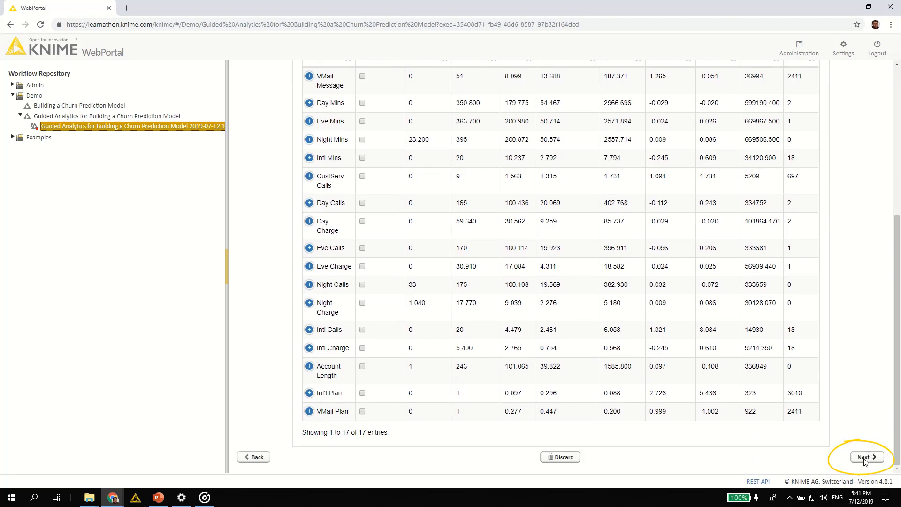
pyautogui.click(865, 457)
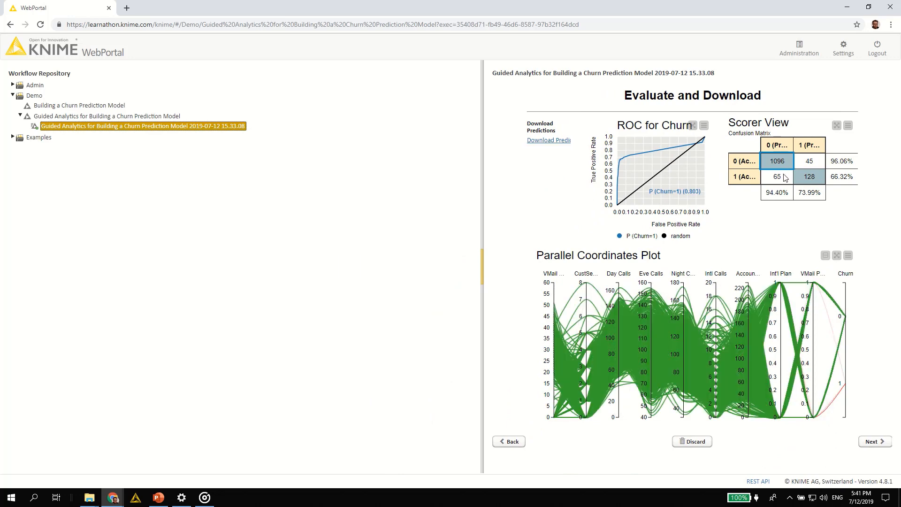
# - Select the misclassified confusion-matrix cells to highlight those customers in the plot
pyautogui.click(809, 160)
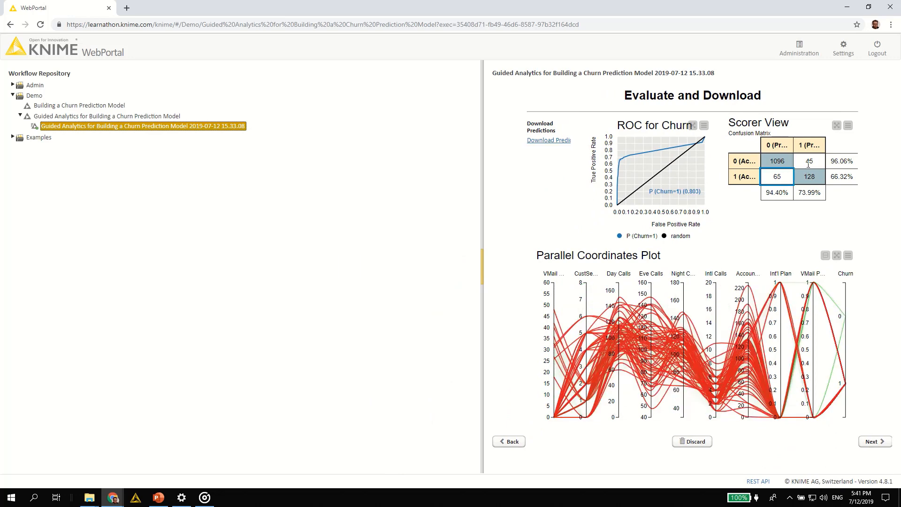
pyautogui.click(810, 177)
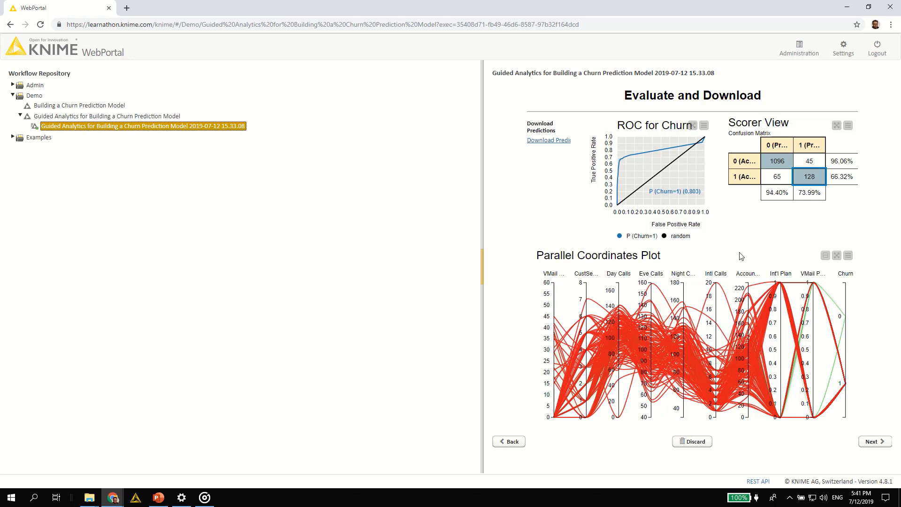
pyautogui.click(546, 140)
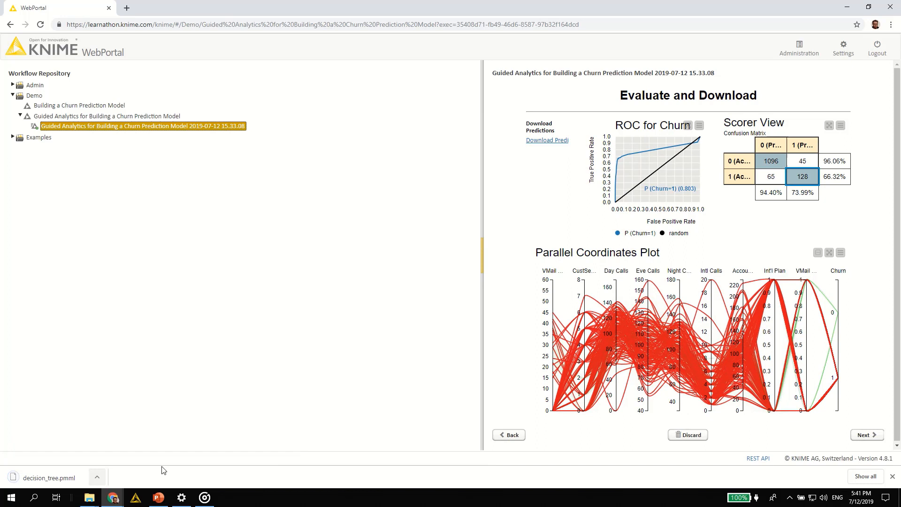
pyautogui.click(867, 435)
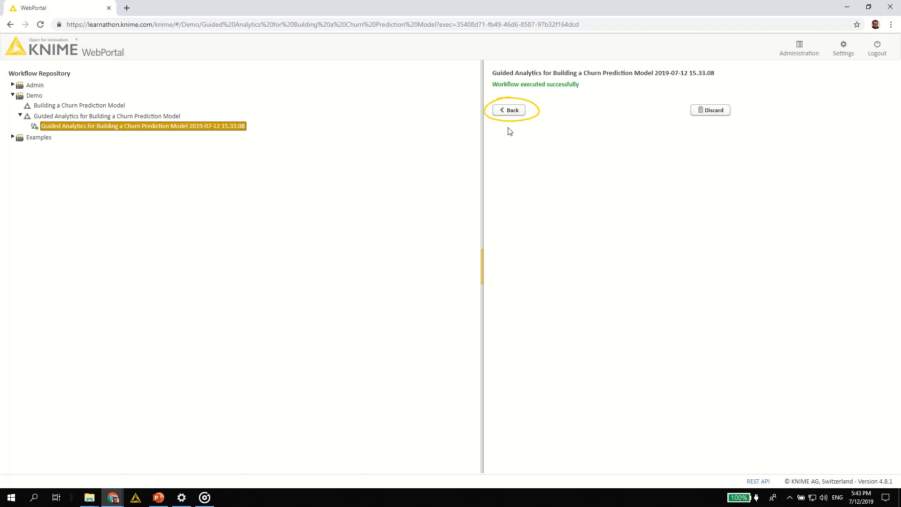
# - Return to the evaluation results and download the trained model as decision_tree.pmml
pyautogui.click(508, 110)
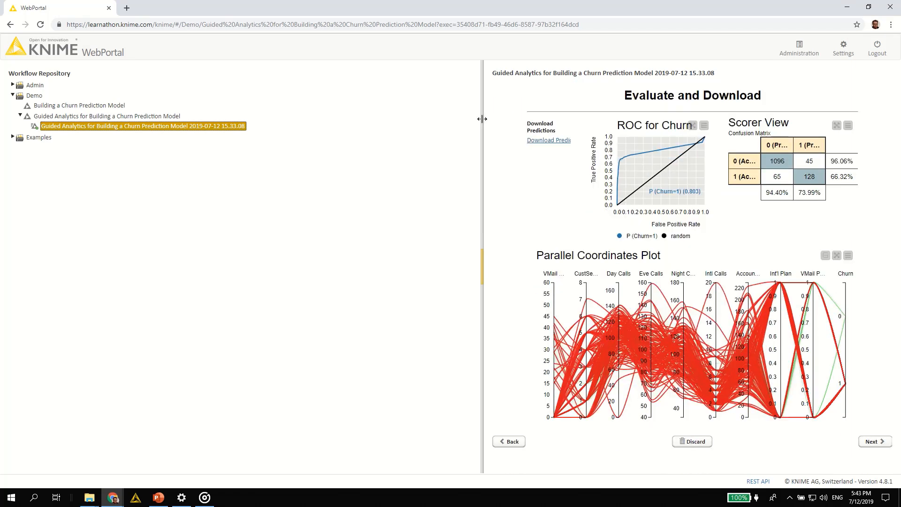
pyautogui.click(508, 441)
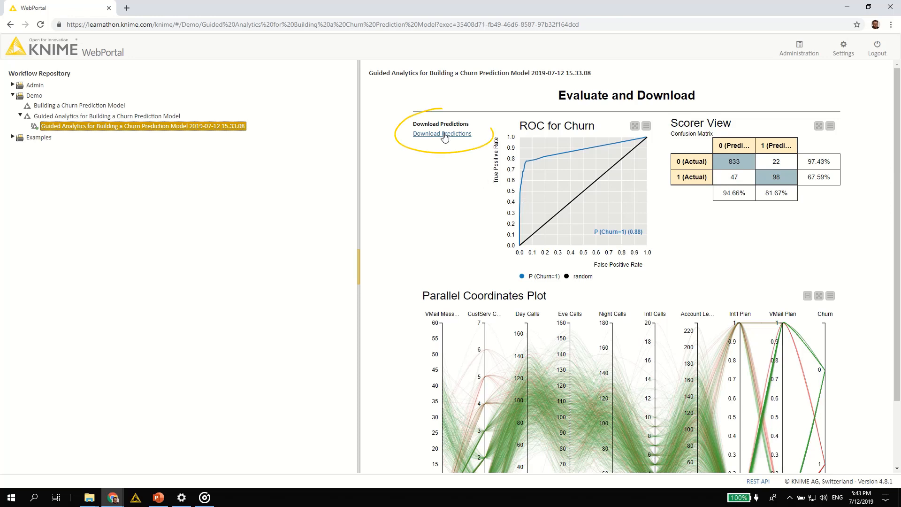
pyautogui.click(441, 134)
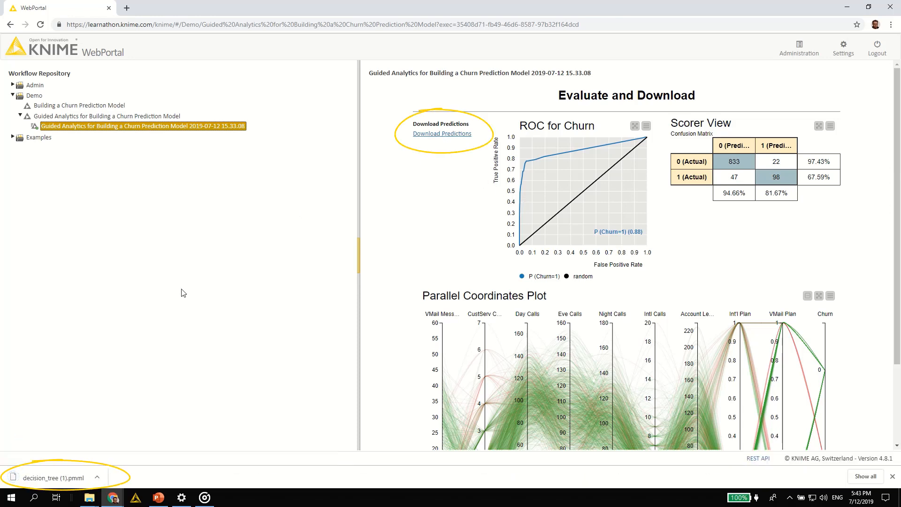
pyautogui.moveTo(166, 479)
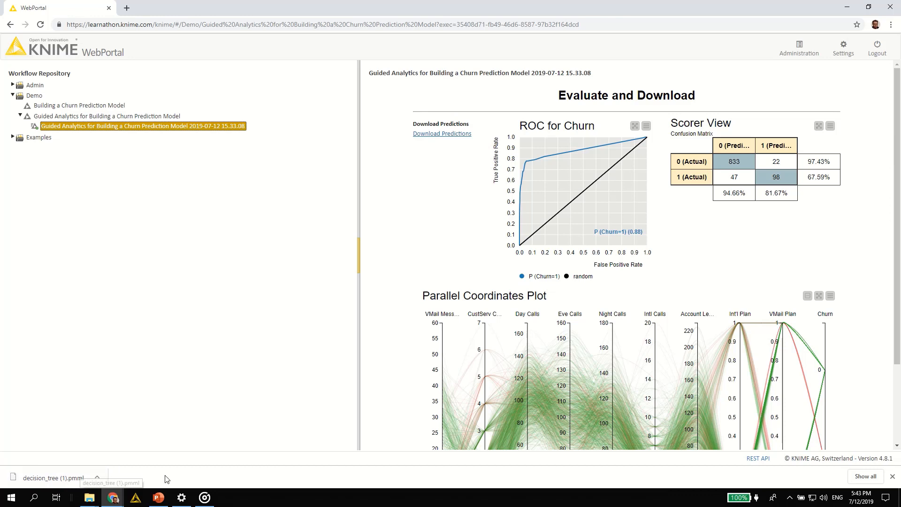
pyautogui.moveTo(886, 357)
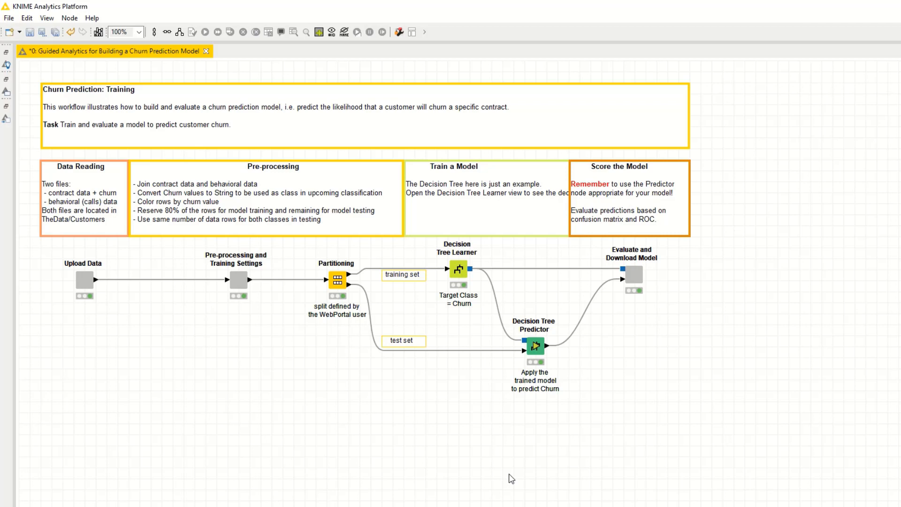
pyautogui.moveTo(504, 479)
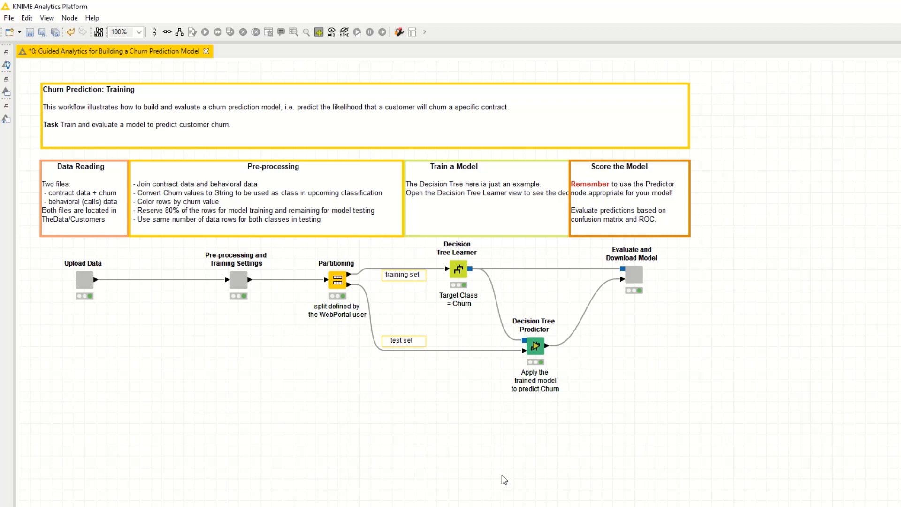
# - View the Pre-processing and Training Settings node's 17 numeric column statistics
pyautogui.rightClick(235, 282)
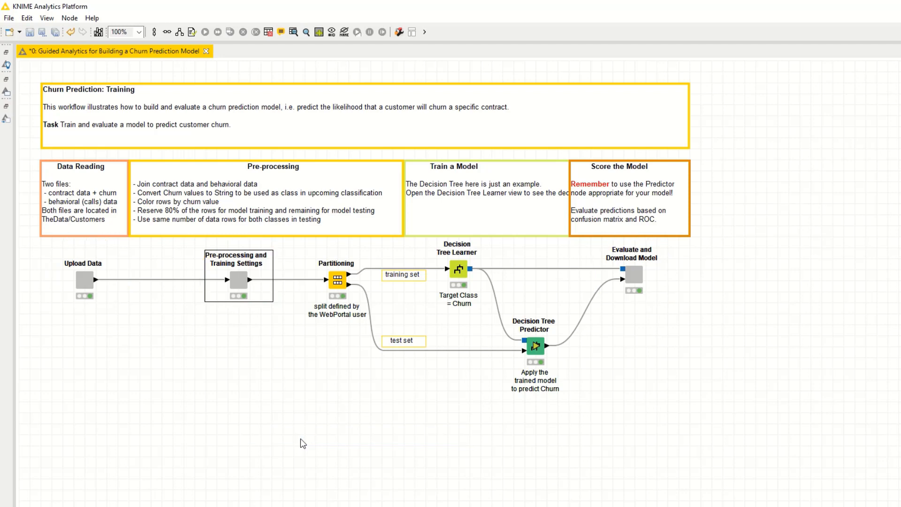
pyautogui.doubleClick(238, 281)
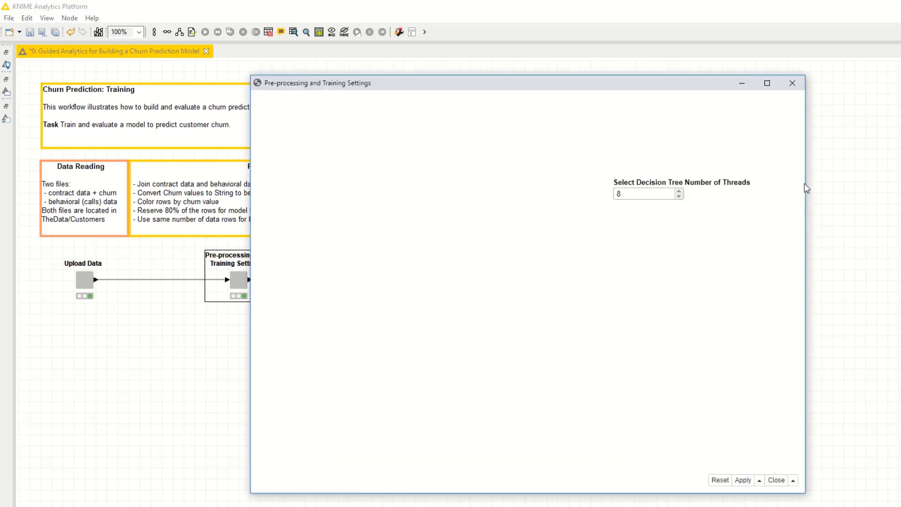
pyautogui.scroll(3)
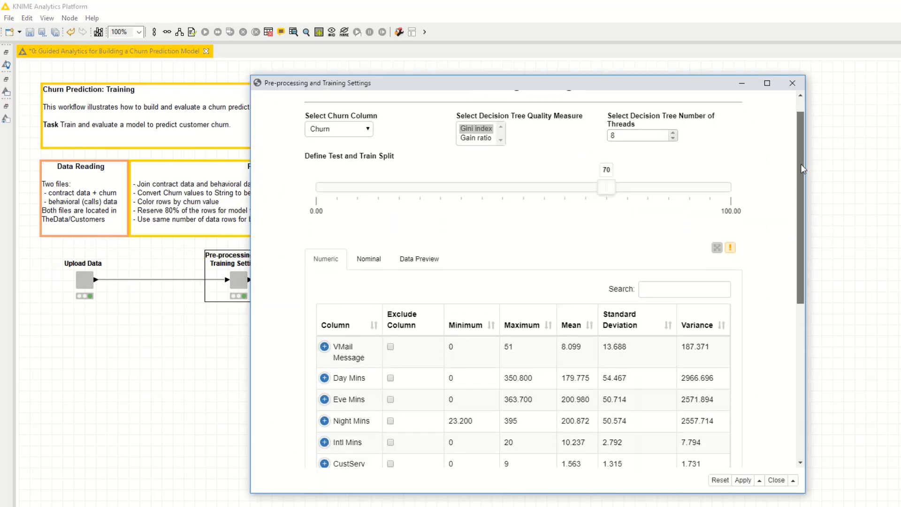
pyautogui.scroll(-3)
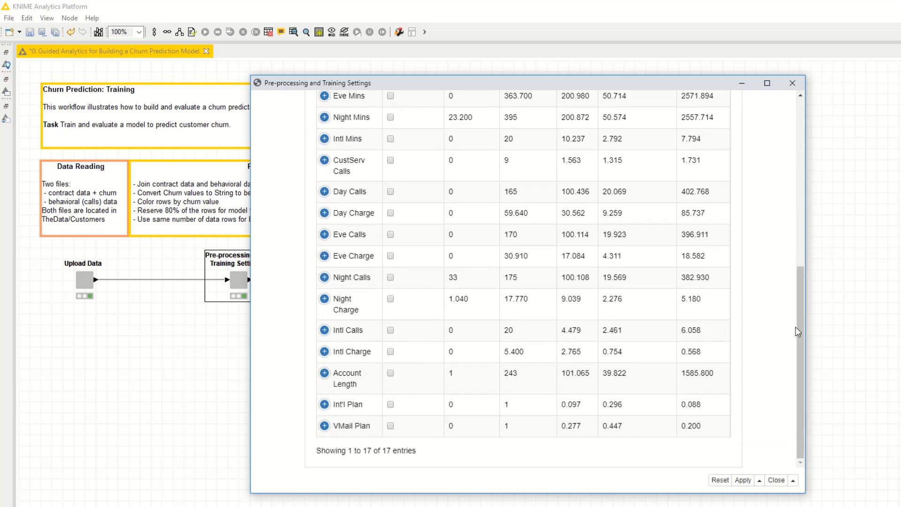